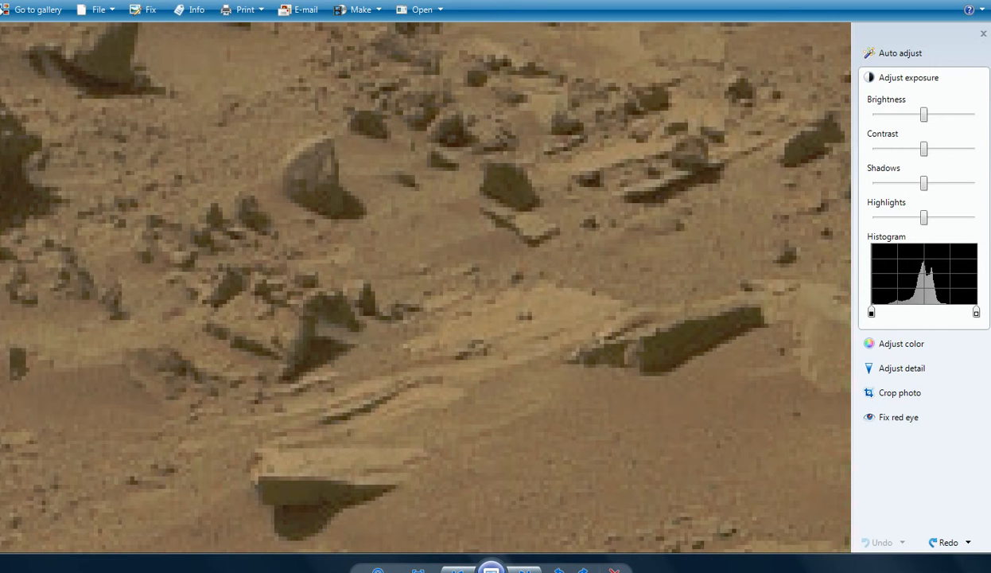
Step: Draw red arrows at the flat triangular and dark wedge rocks, then start a lower-right mark
{"action": "left_click_drag", "start_coordinate": [32, 477], "coordinate": [124, 475]}
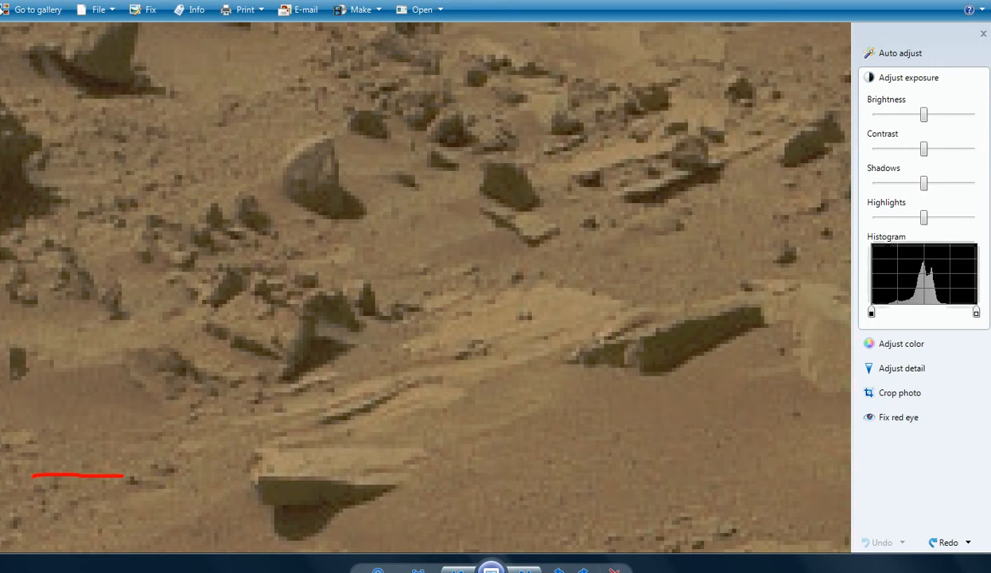
{"action": "left_click_drag", "start_coordinate": [123, 476], "coordinate": [259, 477]}
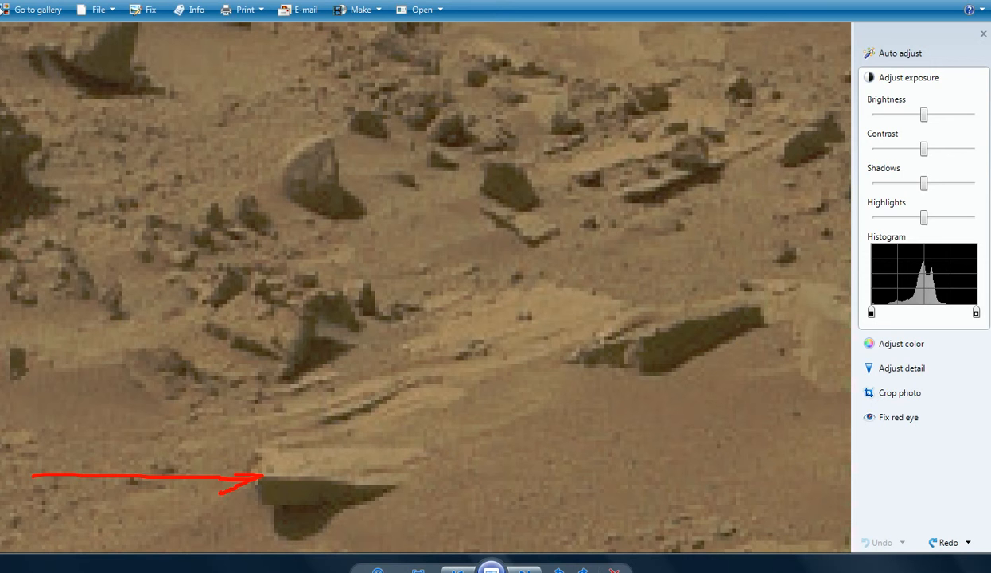
{"action": "left_click_drag", "start_coordinate": [322, 350], "coordinate": [531, 424]}
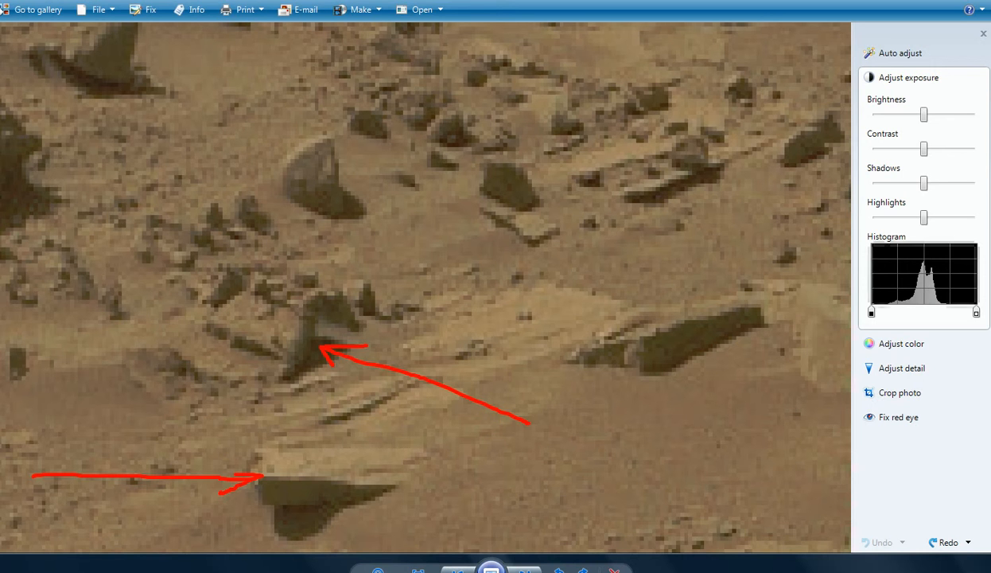
{"action": "left_click_drag", "start_coordinate": [717, 420], "coordinate": [726, 477]}
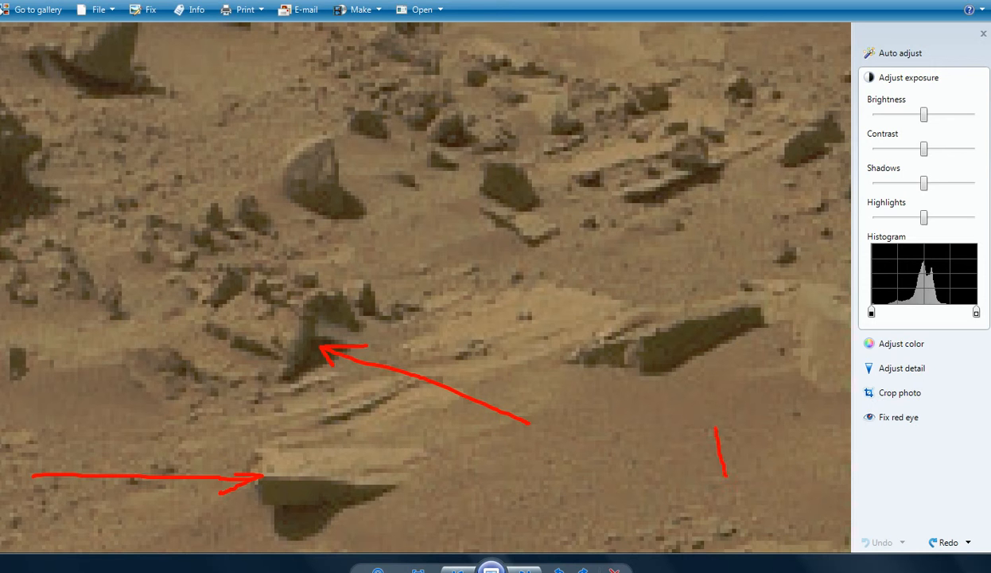
{"action": "left_click_drag", "start_coordinate": [722, 475], "coordinate": [712, 355]}
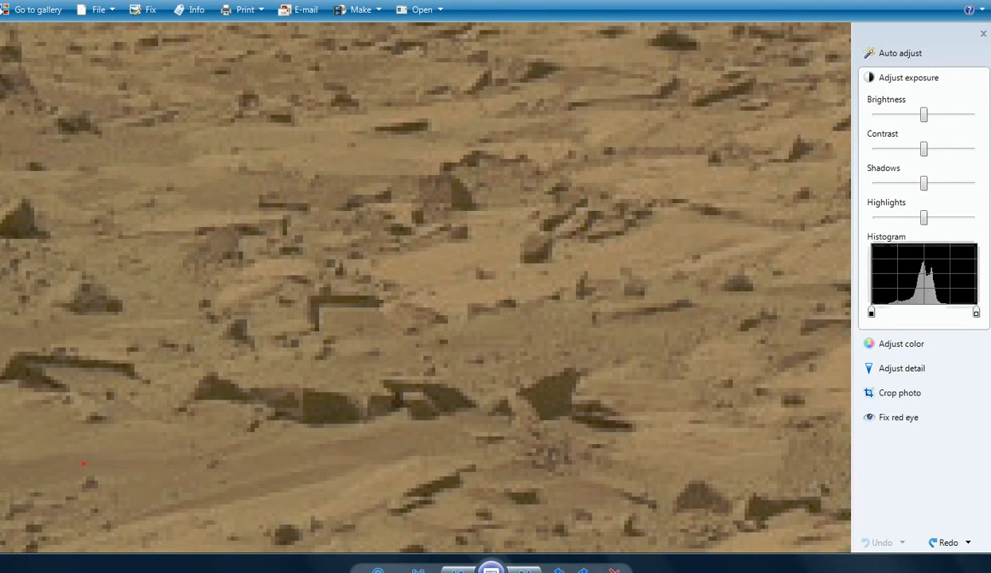
Step: Draw a curved red arrow toward the small rock and a red loop under the angular slabs
{"action": "left_click_drag", "start_coordinate": [85, 463], "coordinate": [263, 344]}
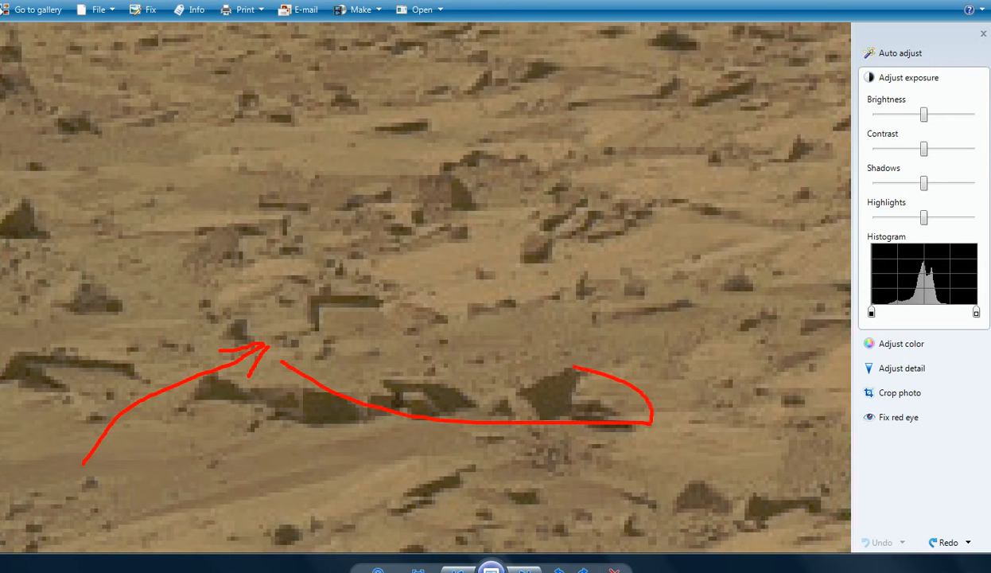
{"action": "left_click_drag", "start_coordinate": [275, 362], "coordinate": [573, 366]}
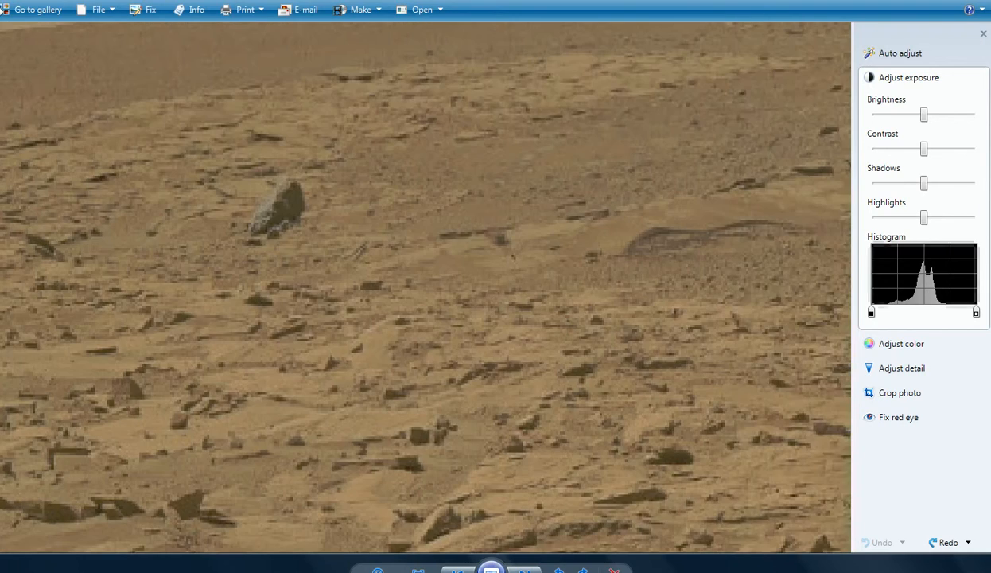
Step: In Adjust exposure, slide Brightness left to darken and Contrast right to boost it
{"action": "left_click_drag", "start_coordinate": [924, 114], "coordinate": [923, 114]}
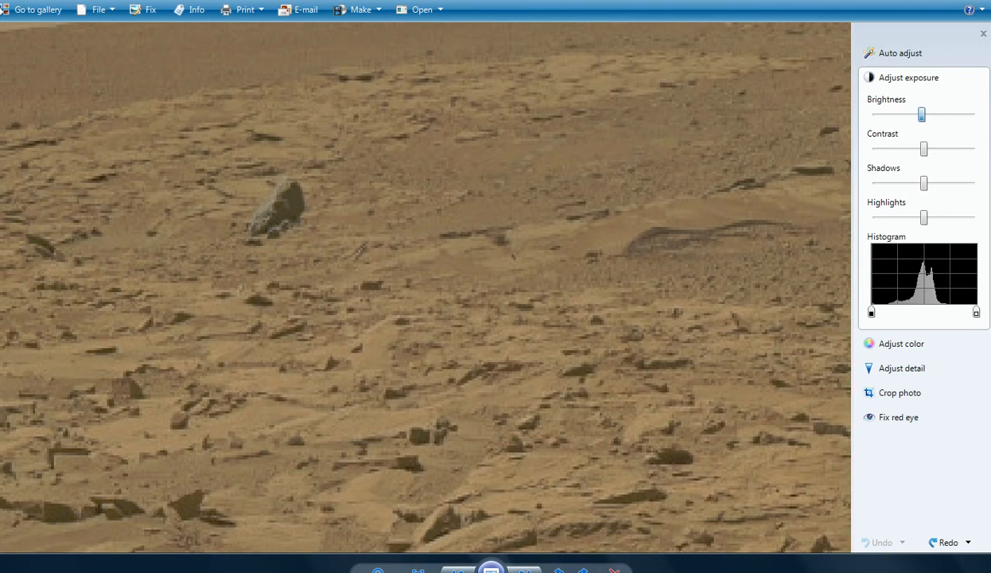
{"action": "left_click_drag", "start_coordinate": [922, 114], "coordinate": [903, 113]}
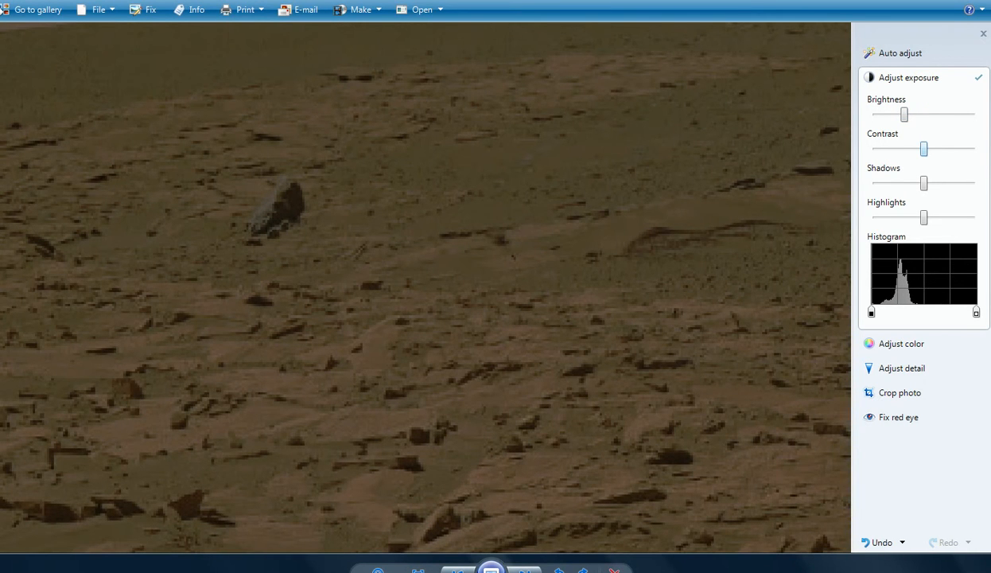
{"action": "left_click_drag", "start_coordinate": [924, 149], "coordinate": [937, 149]}
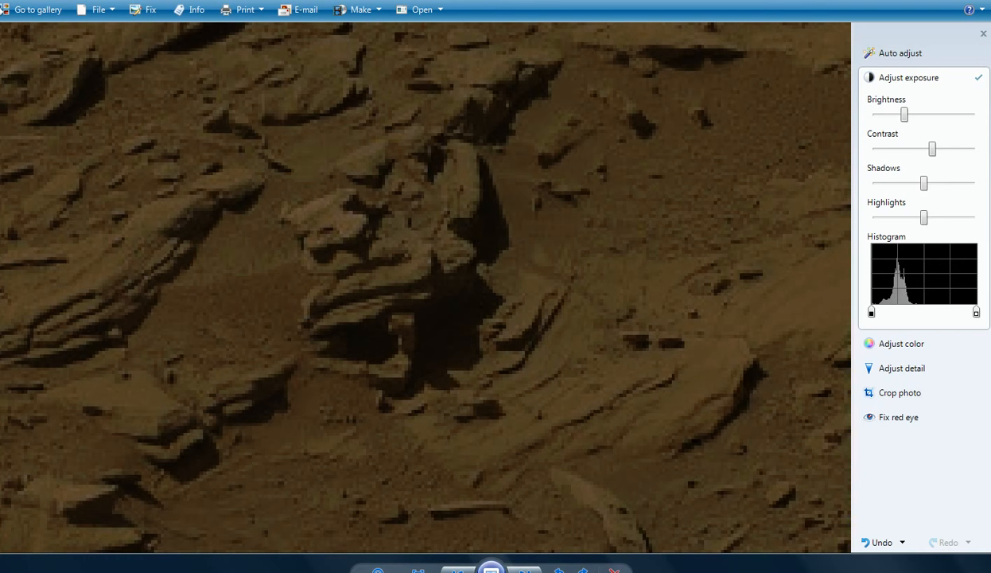
Step: Draw three red freehand marks at the dark hollow: underside, into the opening, and below it
{"action": "left_click_drag", "start_coordinate": [265, 475], "coordinate": [316, 387]}
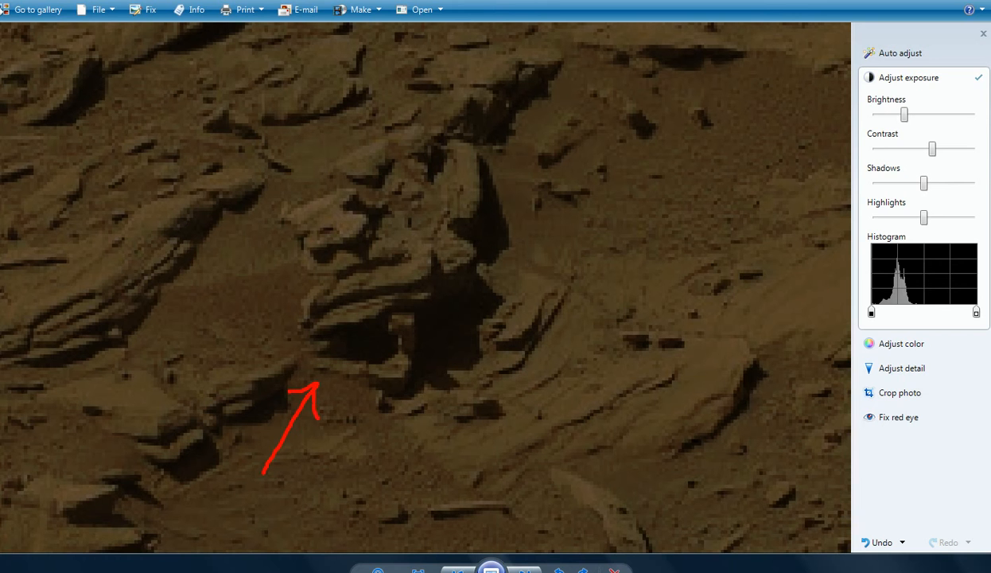
{"action": "left_click_drag", "start_coordinate": [457, 315], "coordinate": [595, 230]}
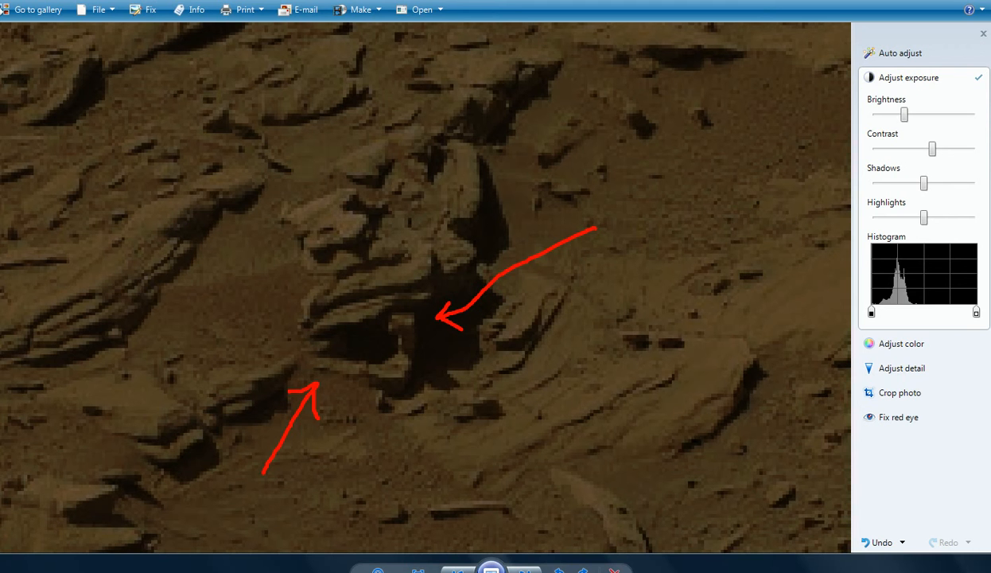
{"action": "left_click_drag", "start_coordinate": [418, 366], "coordinate": [468, 441]}
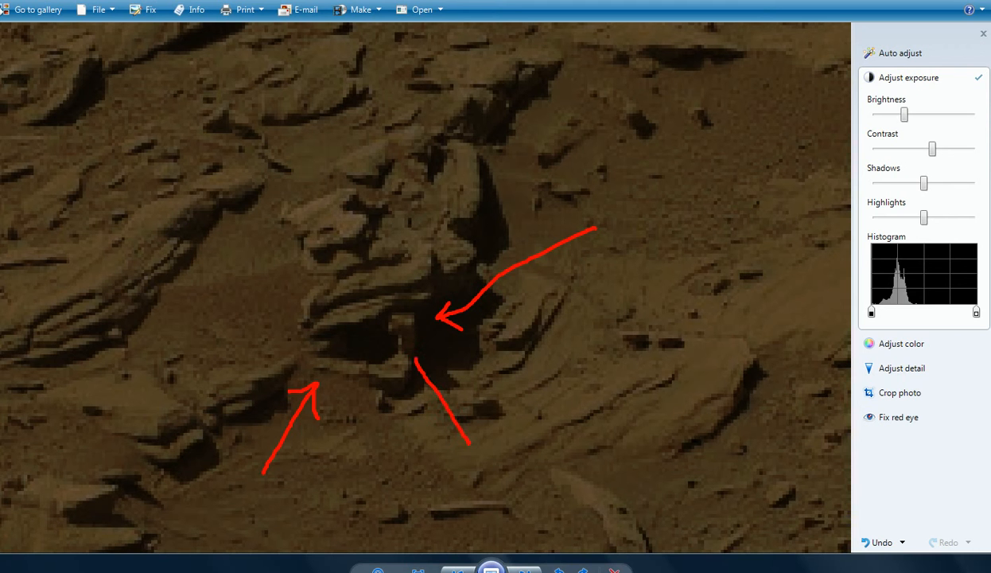